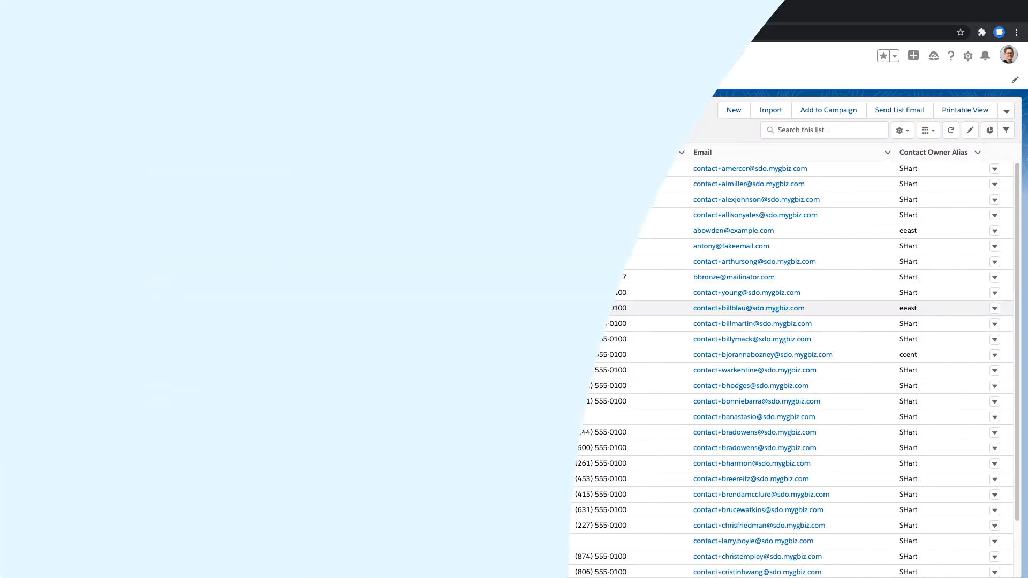
left_click(763, 355)
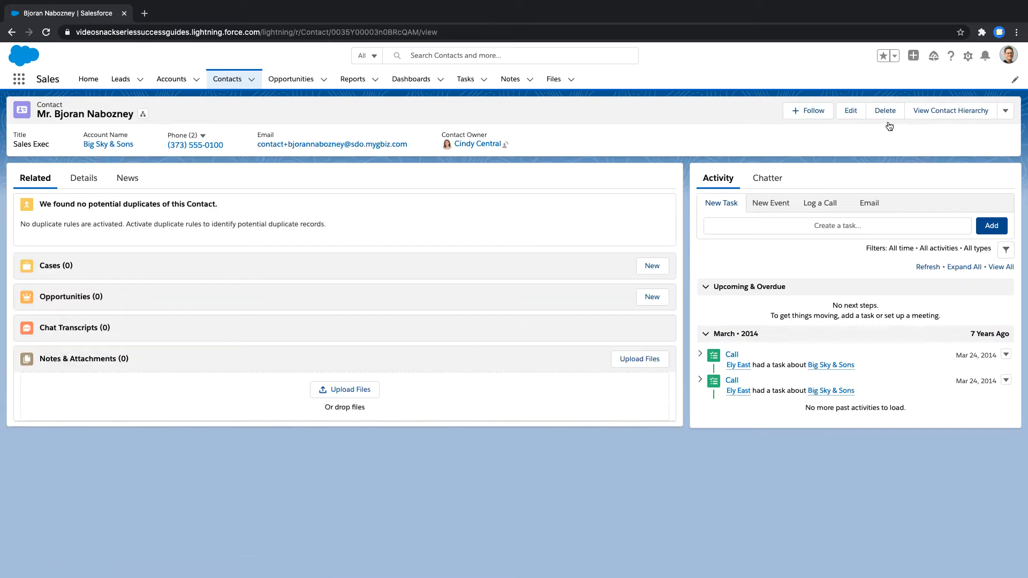
left_click(884, 110)
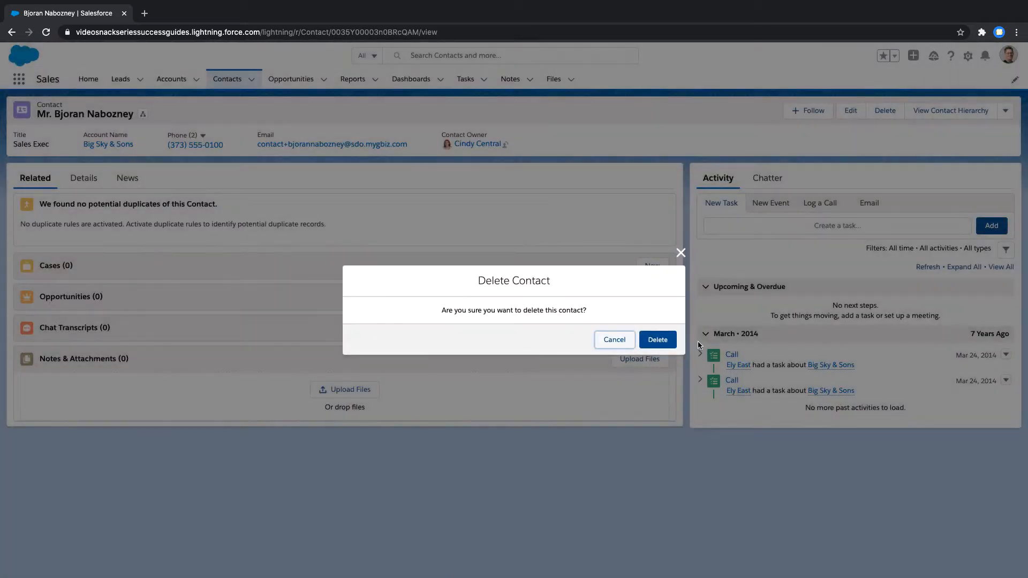
left_click(656, 340)
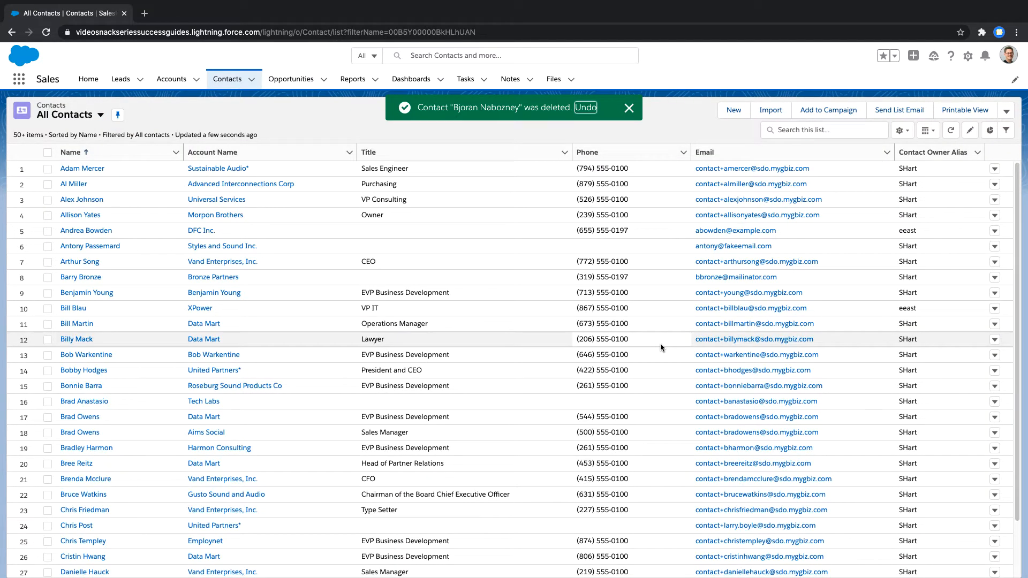
left_click(628, 109)
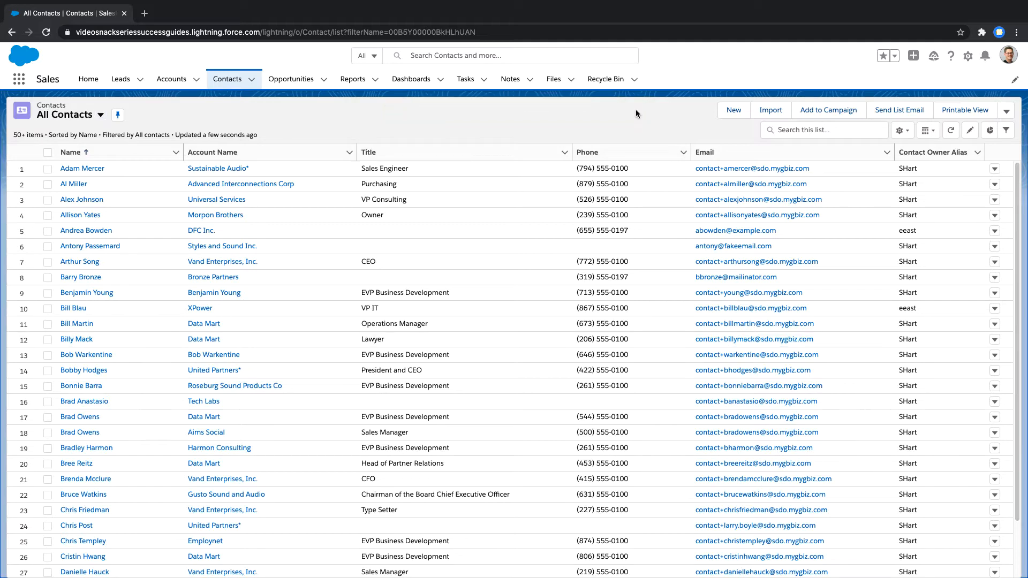
left_click(604, 79)
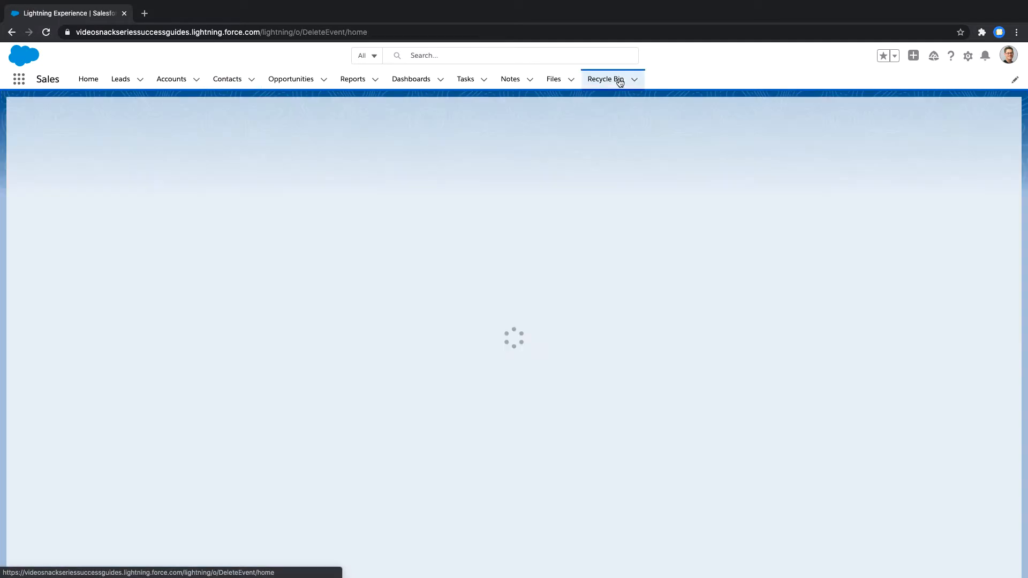
left_click(604, 78)
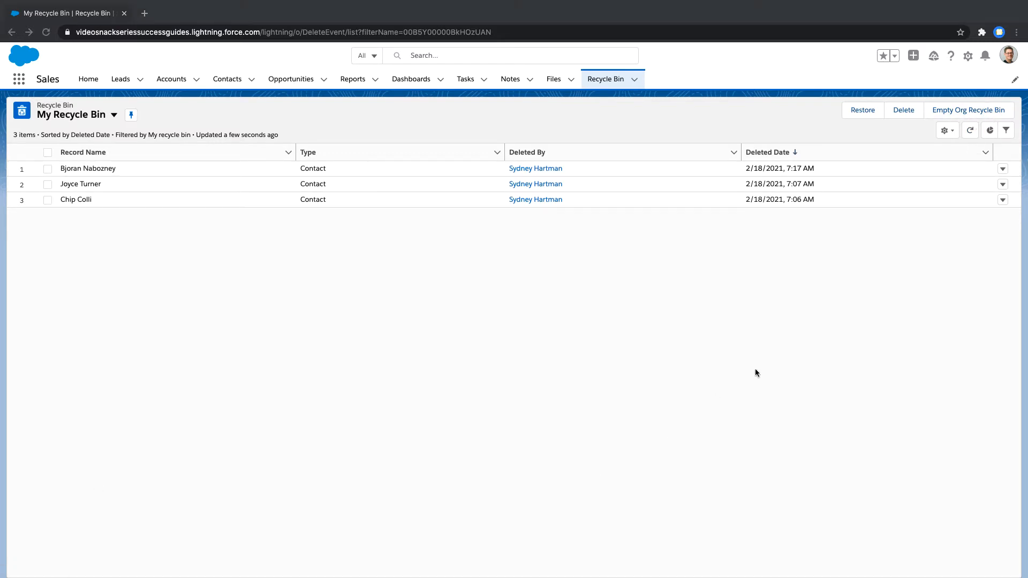
mouse_move(862, 110)
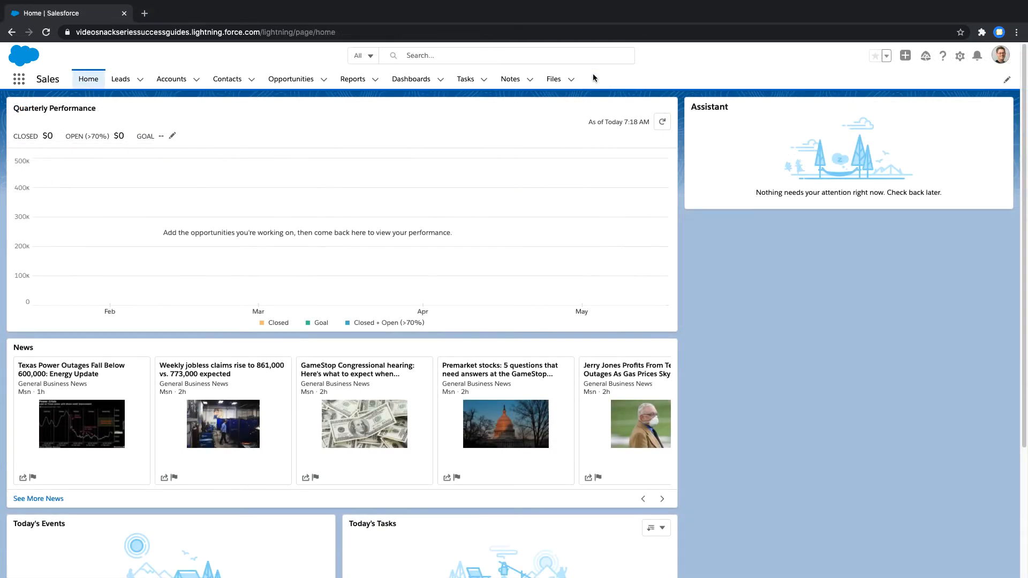
mouse_move(662, 86)
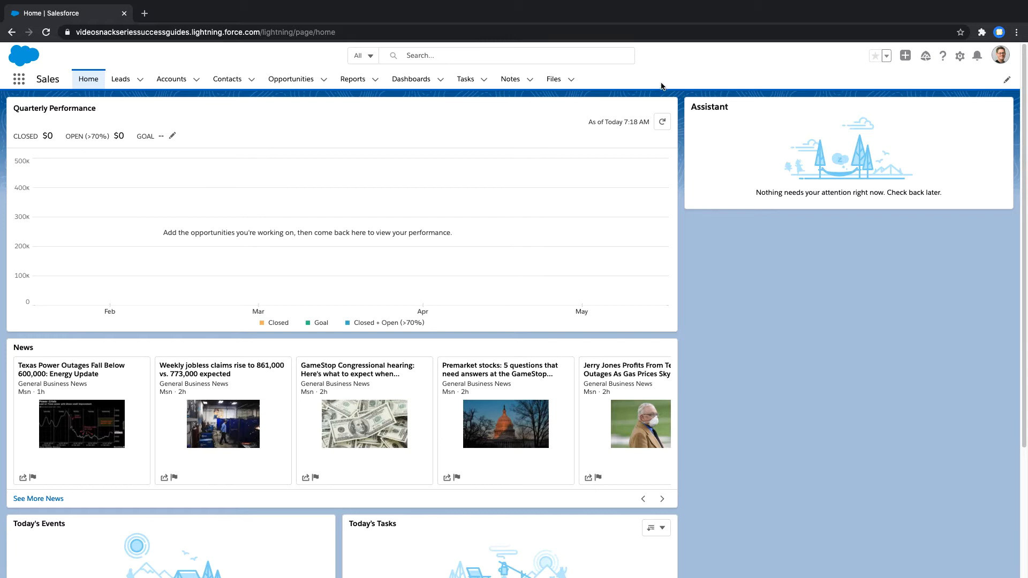
mouse_move(25, 109)
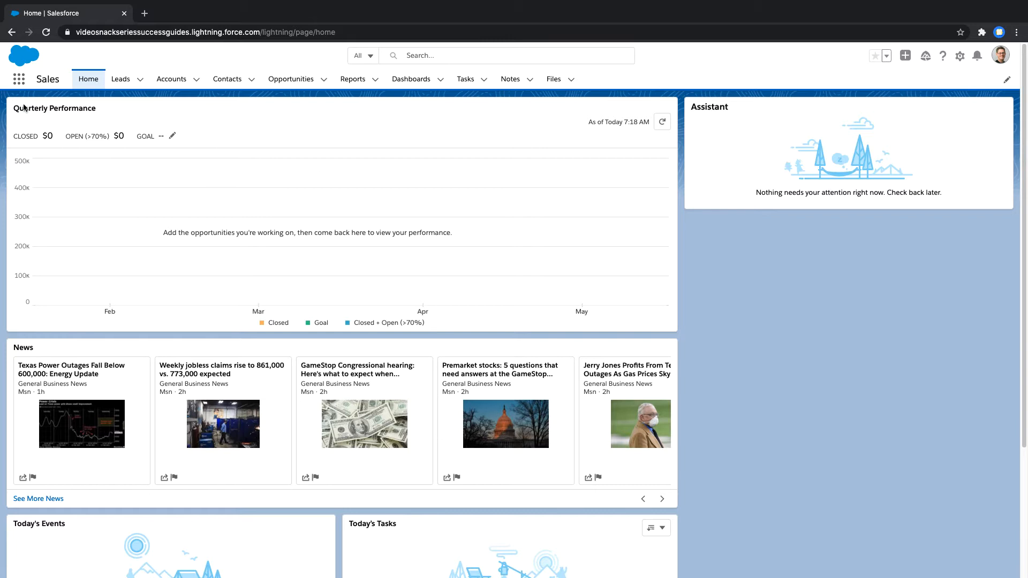
- Reach the Recycle Bin through the App Launcher by searching 'recyc'
left_click(19, 79)
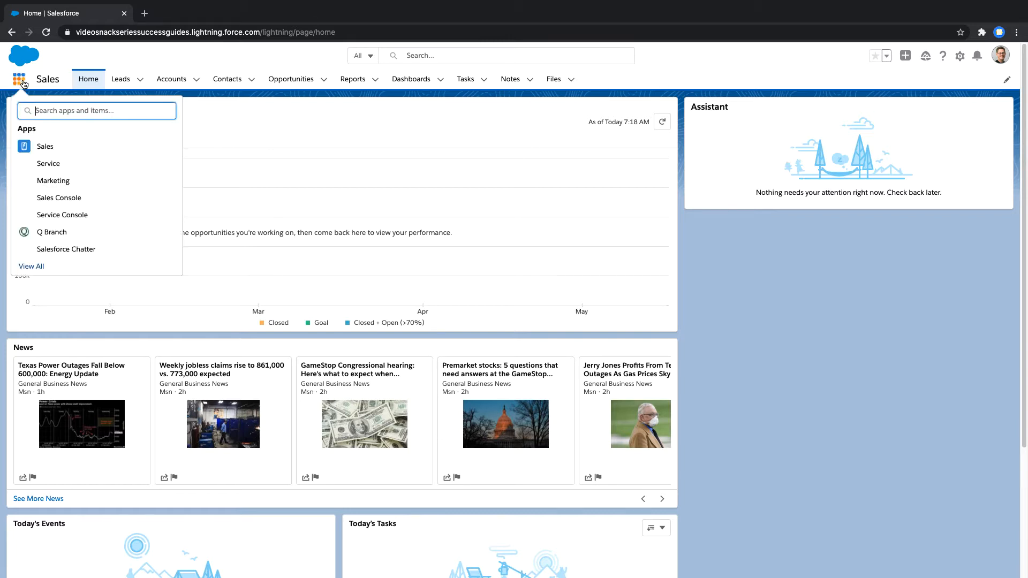
type("recyc")
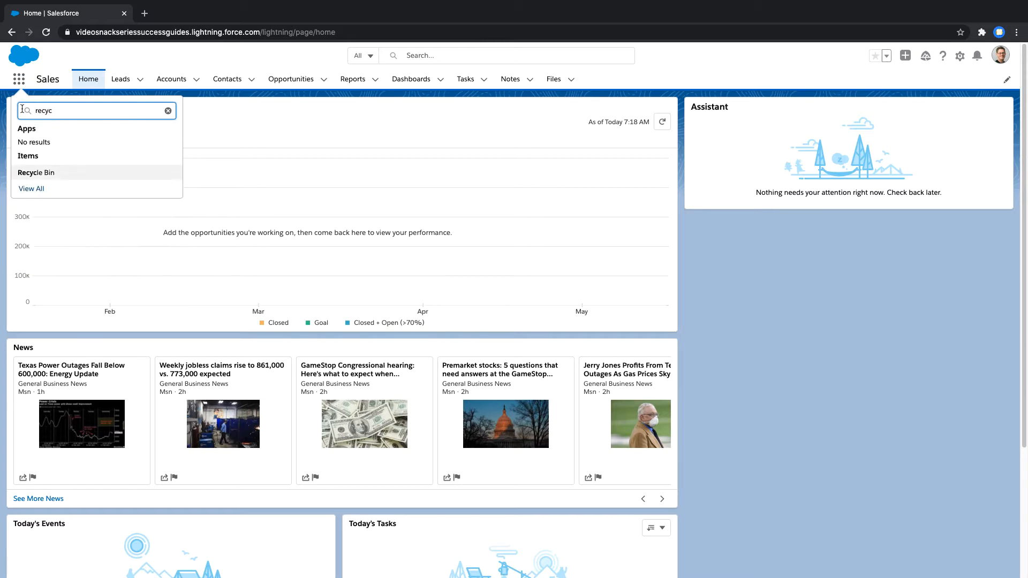
left_click(36, 172)
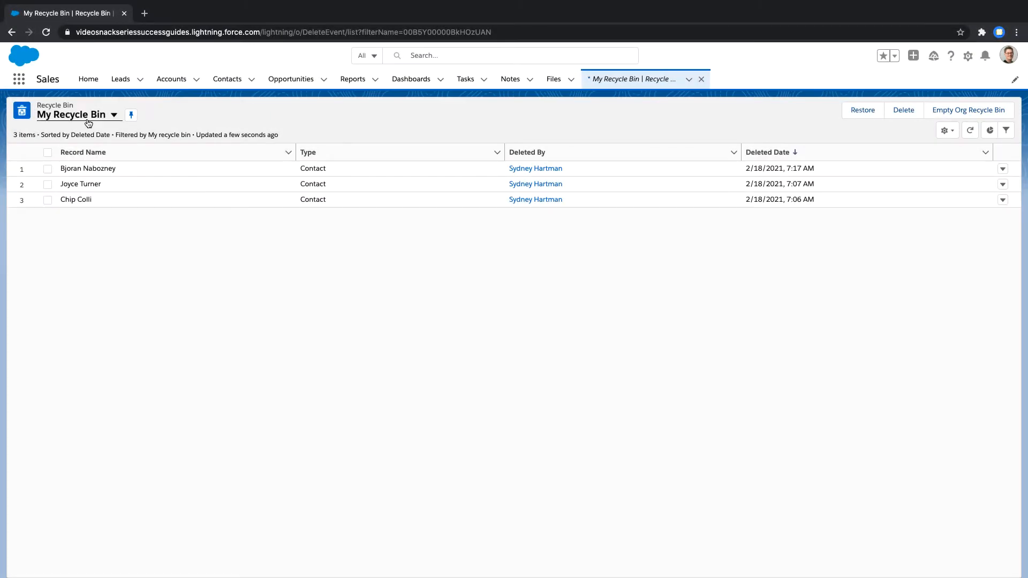
left_click(113, 115)
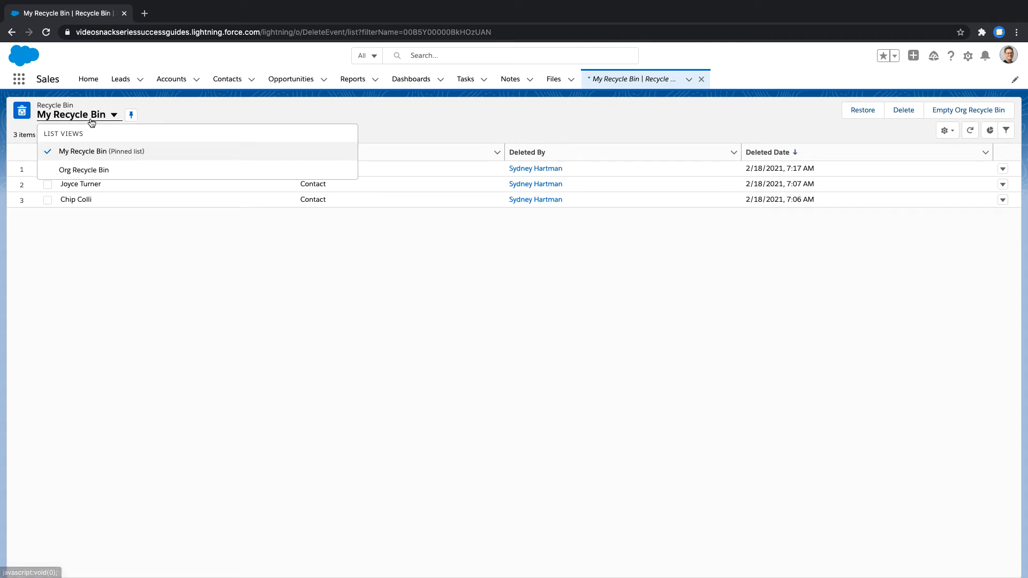
left_click(83, 169)
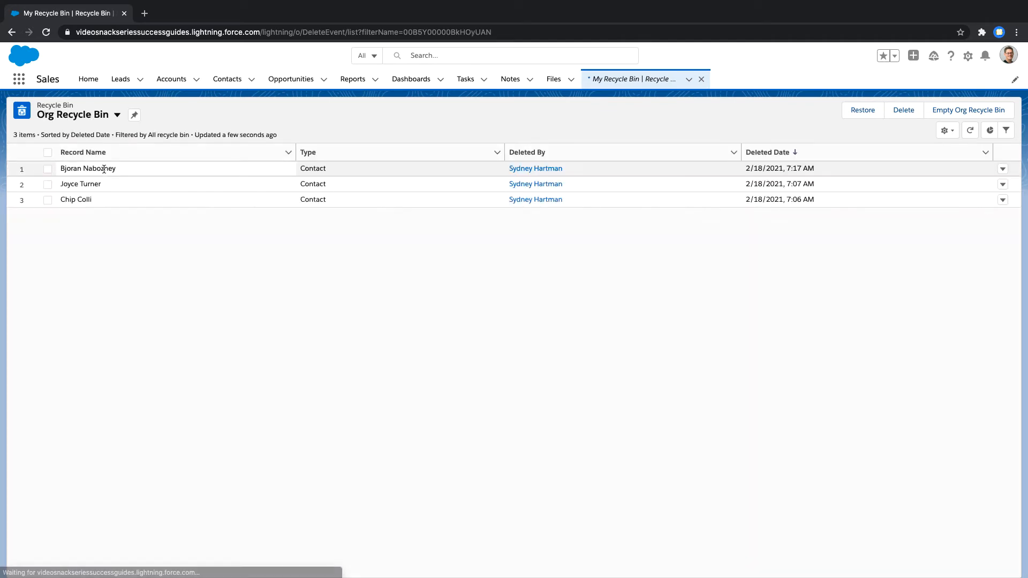
left_click(1002, 169)
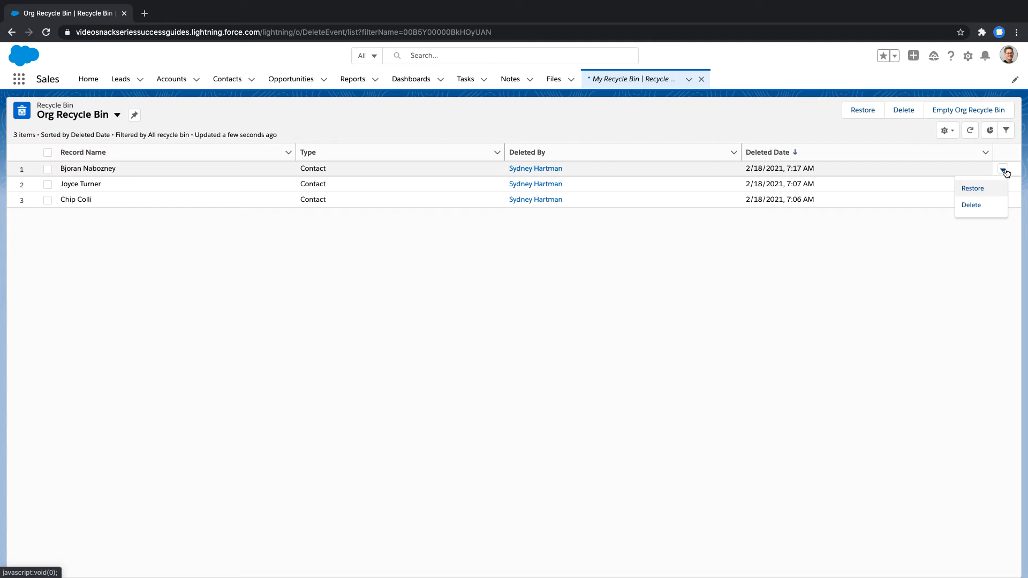
- Select all three deleted contacts and restore them, leaving the Org Recycle Bin empty
left_click(47, 169)
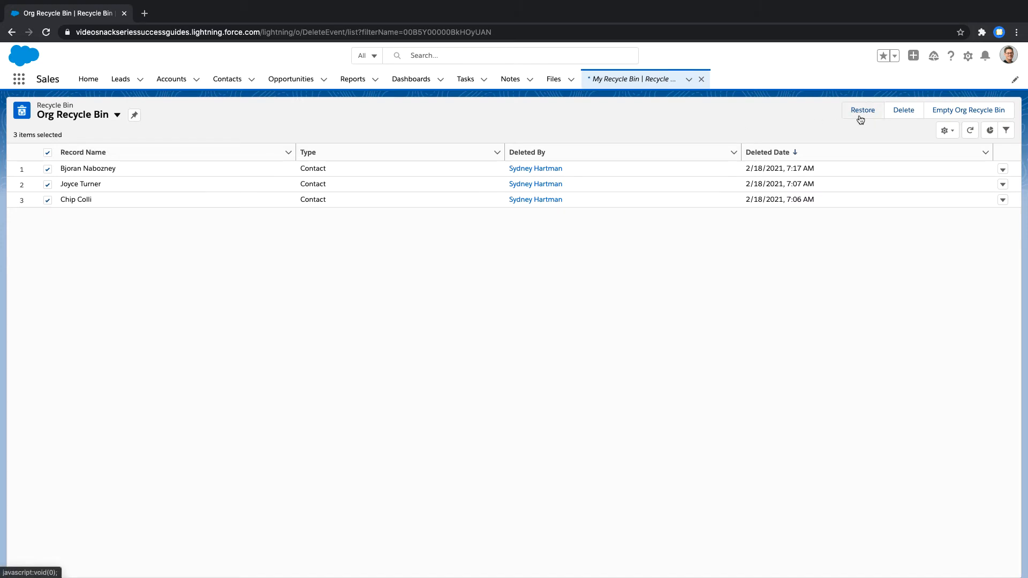
left_click(862, 110)
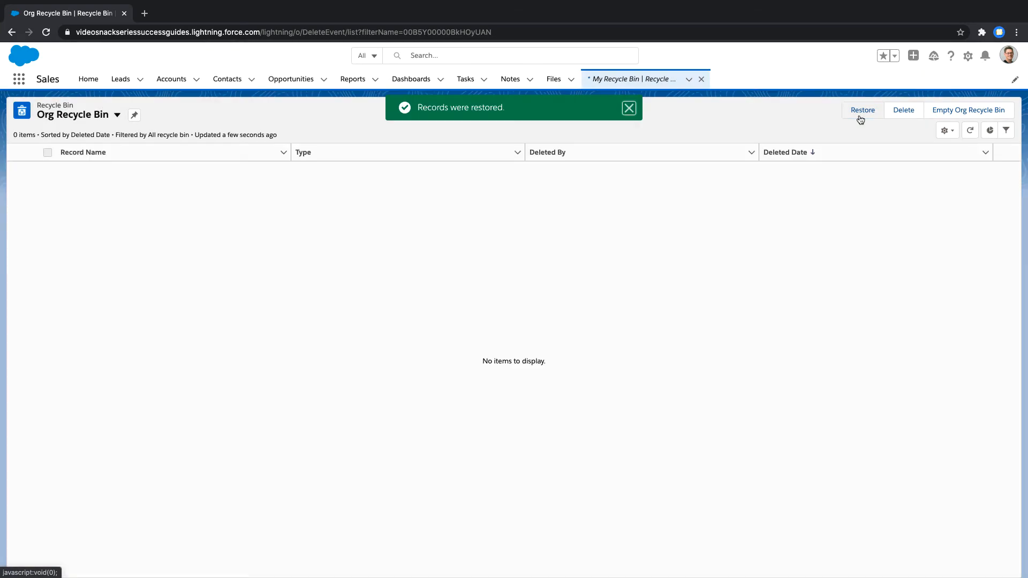
mouse_move(596, 225)
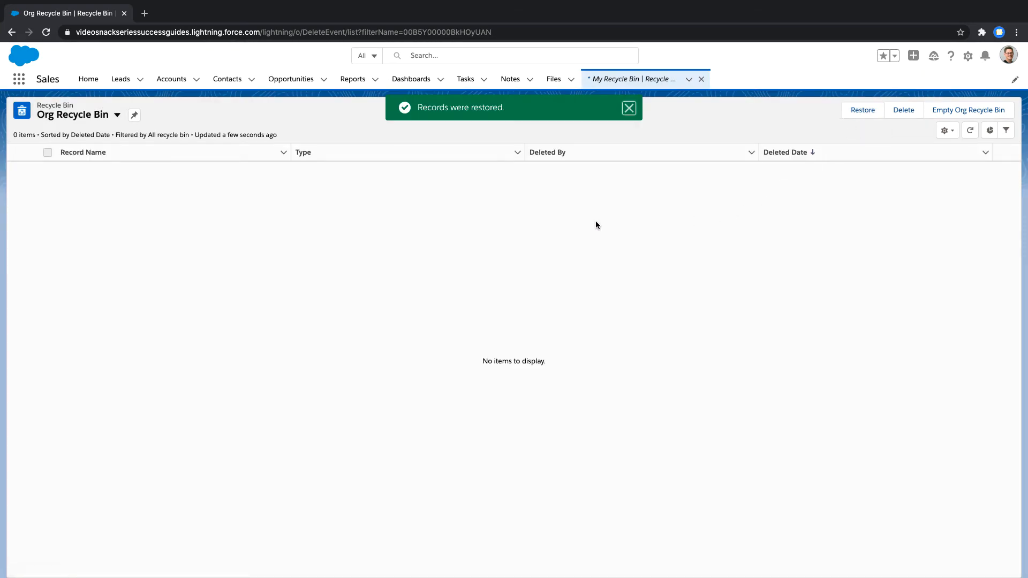
left_click(227, 79)
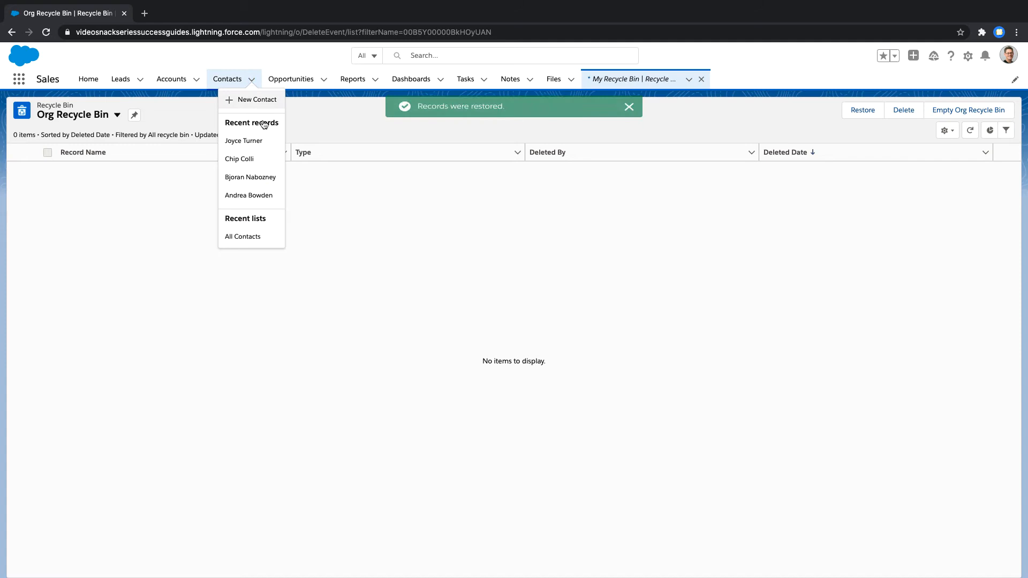
left_click(250, 177)
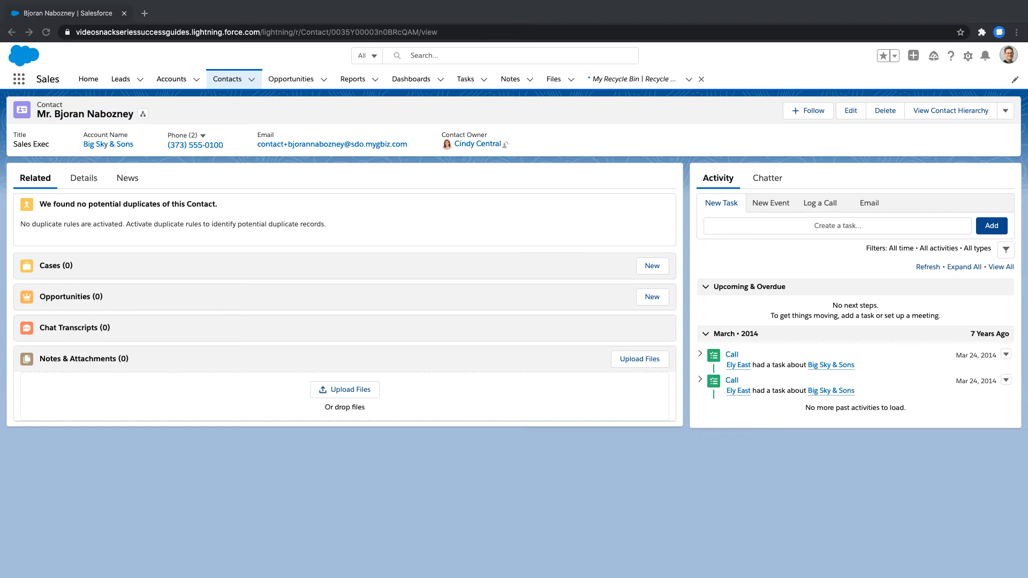
mouse_move(778, 4)
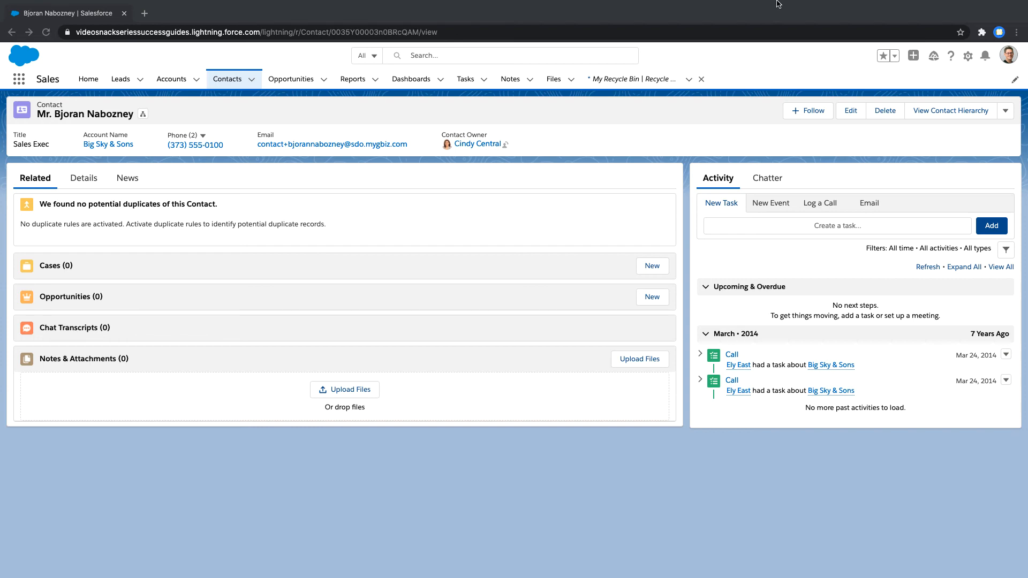